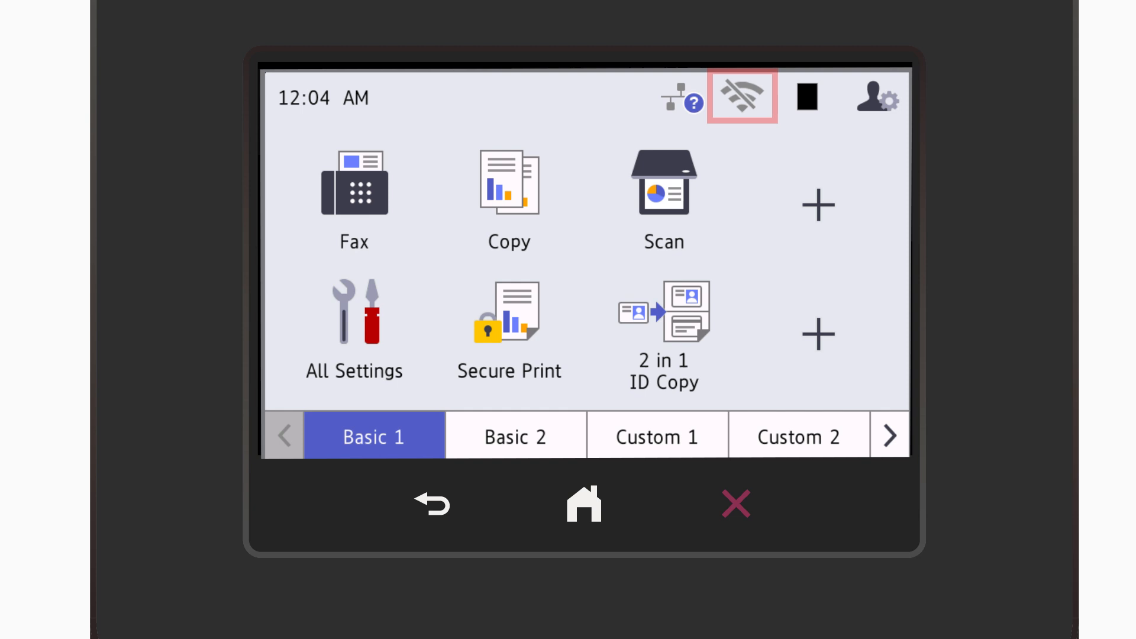
- Start wireless setup from the Wi-Fi status icon on the home screen
click(741, 96)
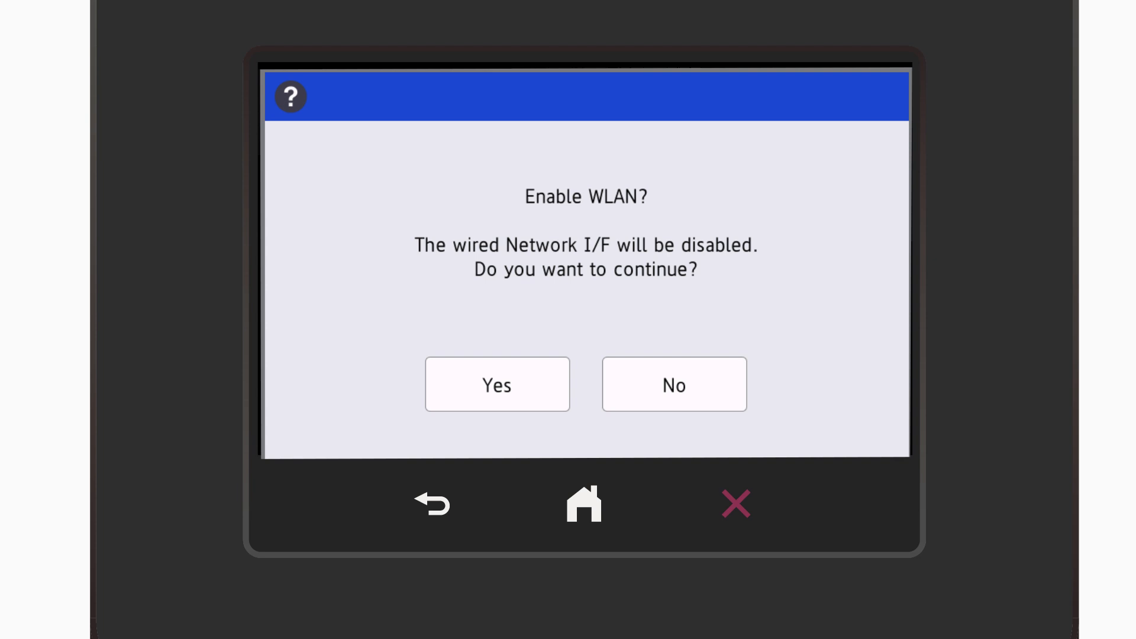
- Enable WLAN over the wired interface and choose HELLO as the access point
click(497, 384)
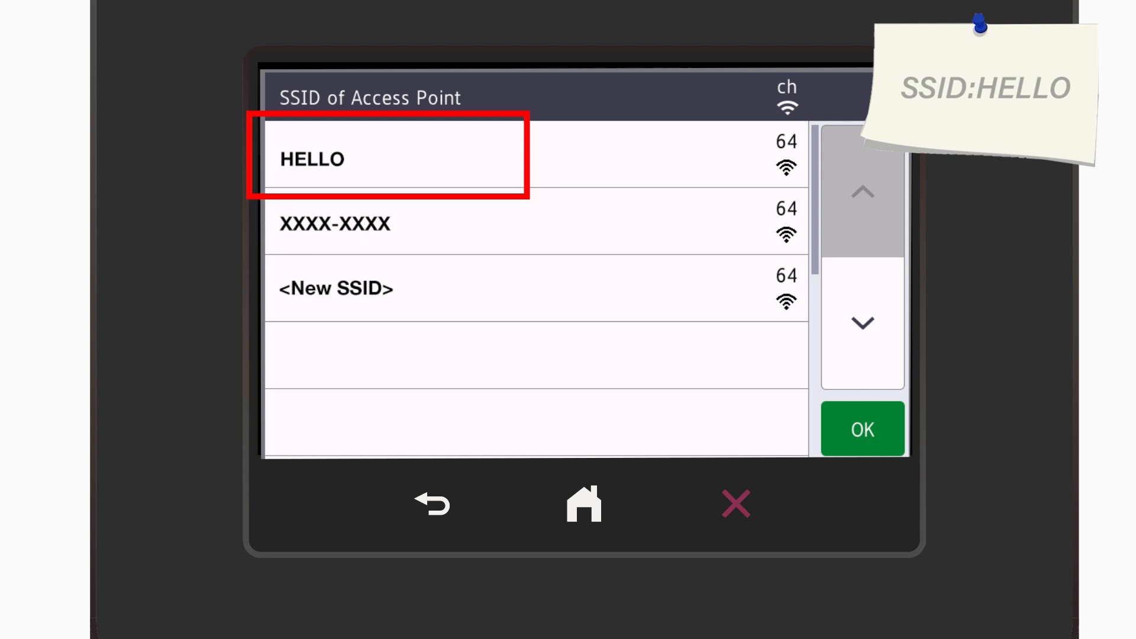
click(862, 428)
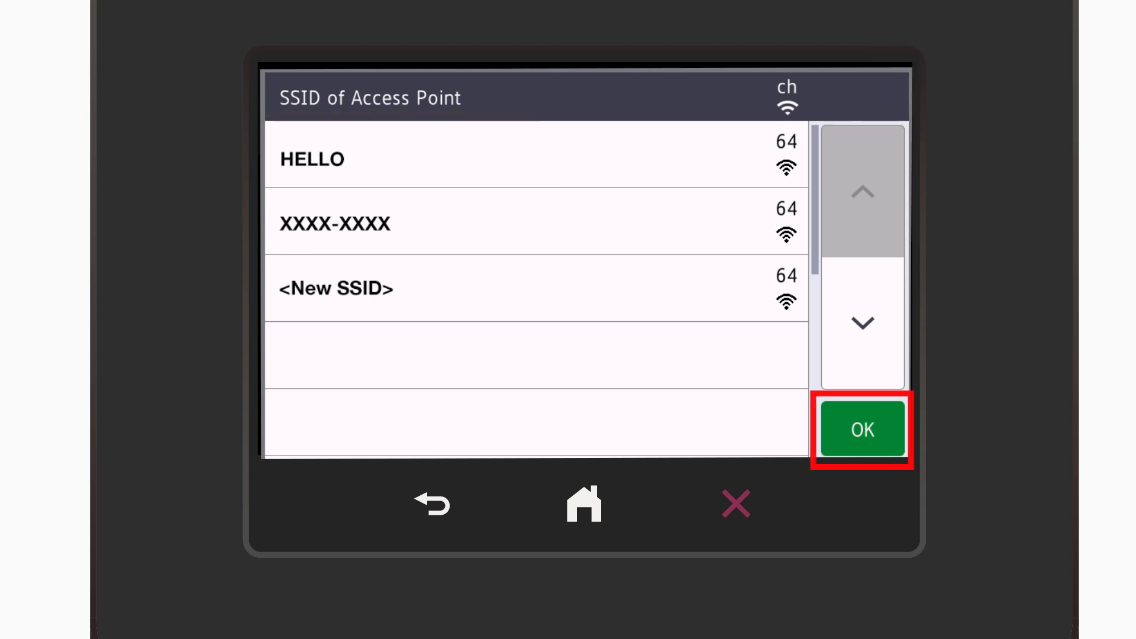
click(862, 427)
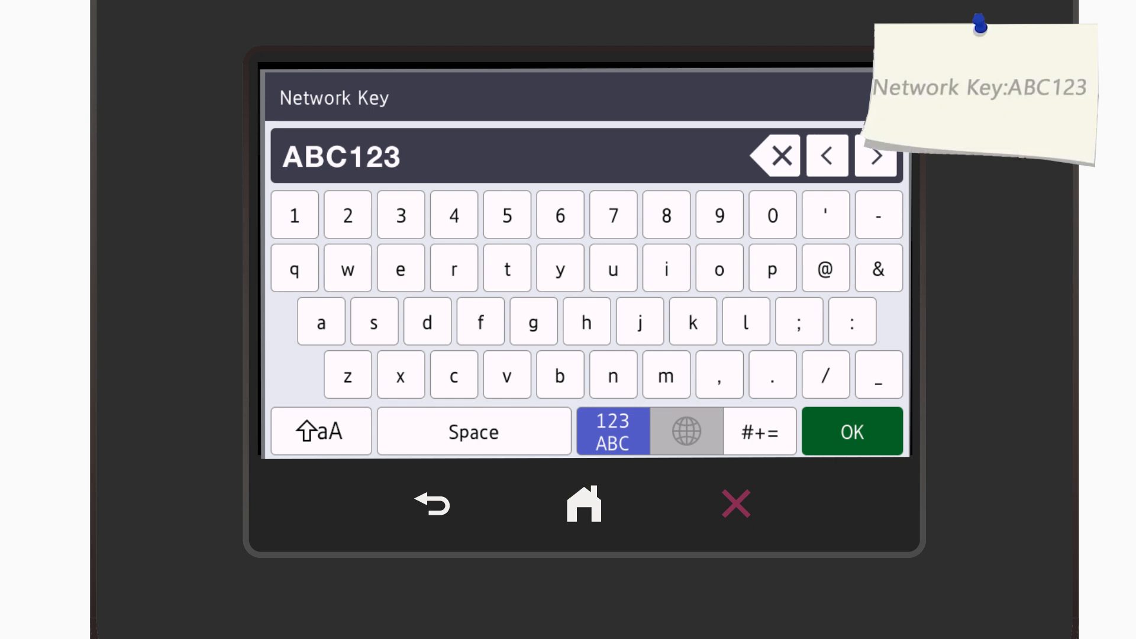
click(851, 432)
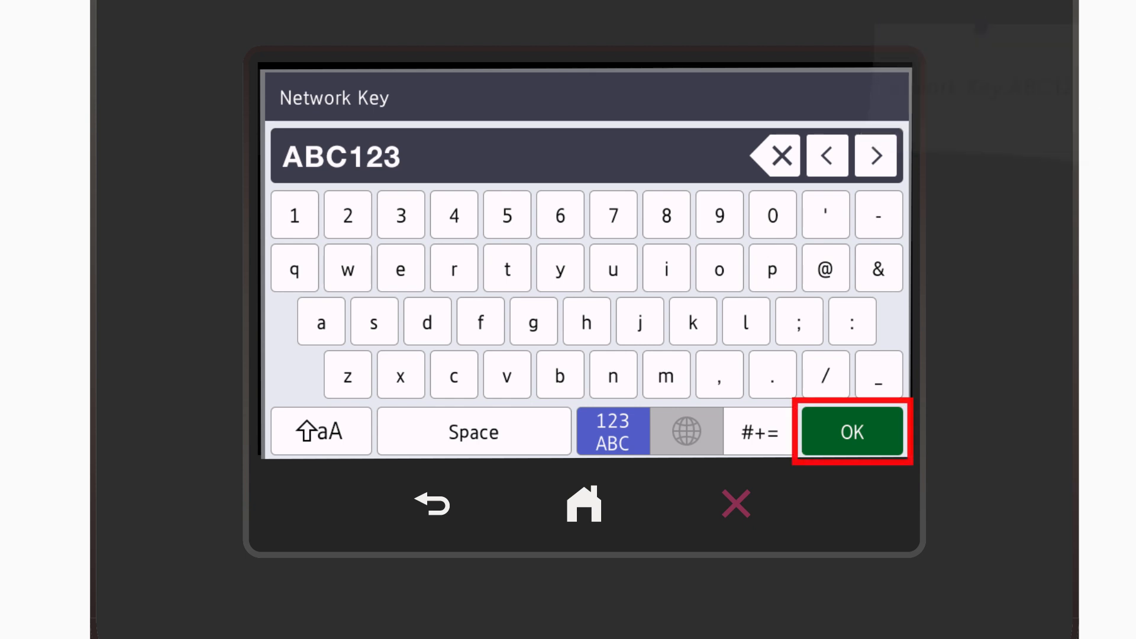
click(853, 432)
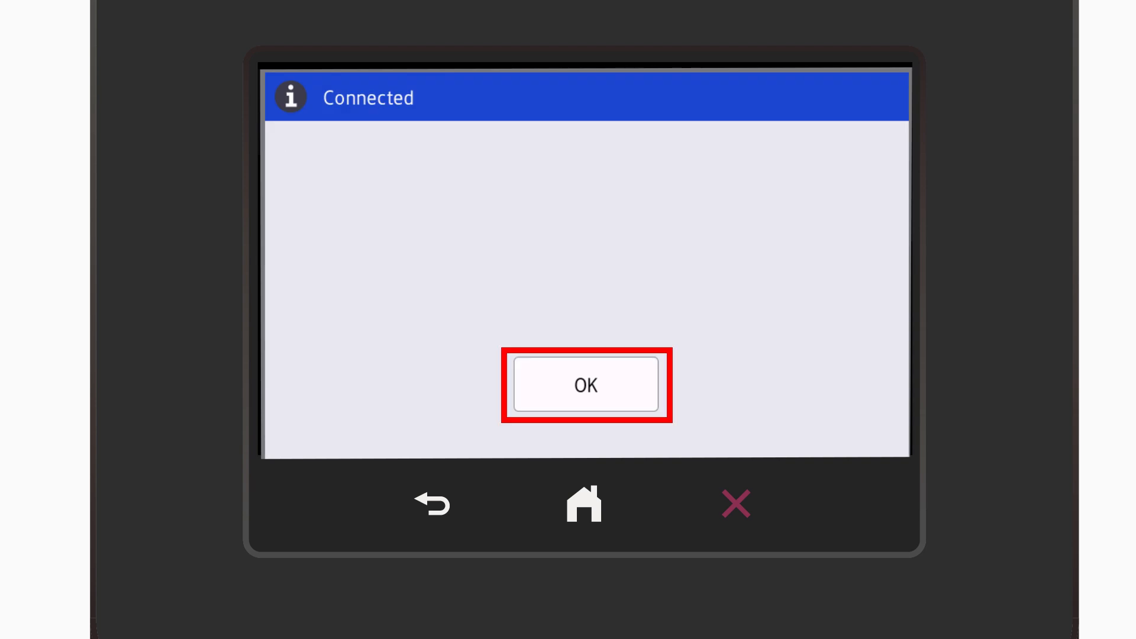
- Acknowledge the Connected message for the HELLO network
click(586, 385)
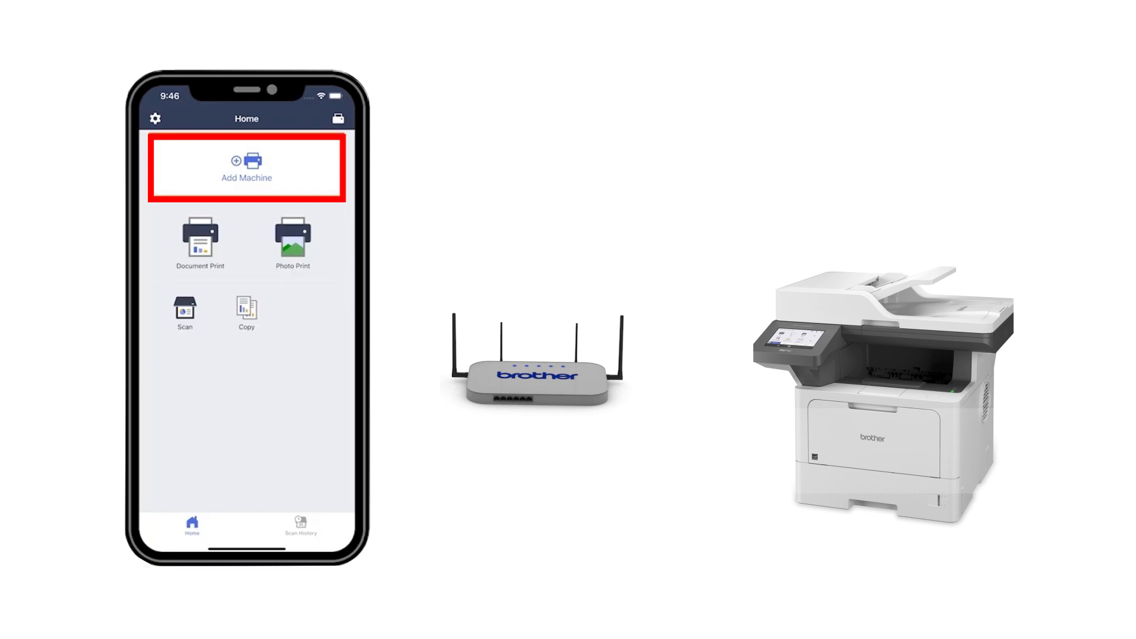
- Add a machine and choose to register a printer already on Wi-Fi
click(246, 167)
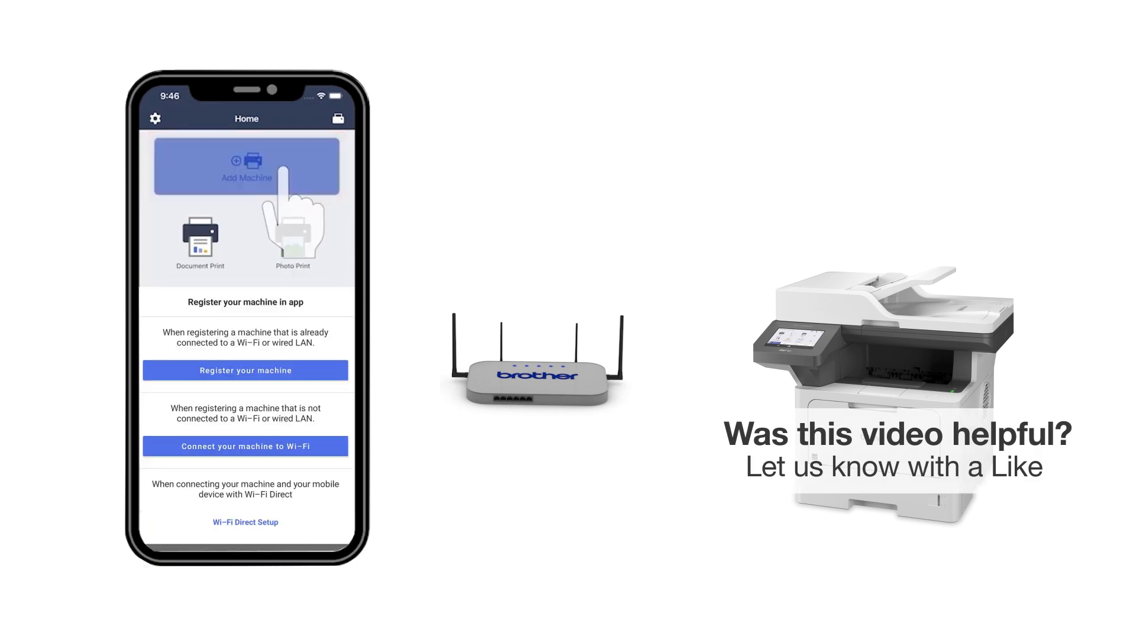
click(246, 370)
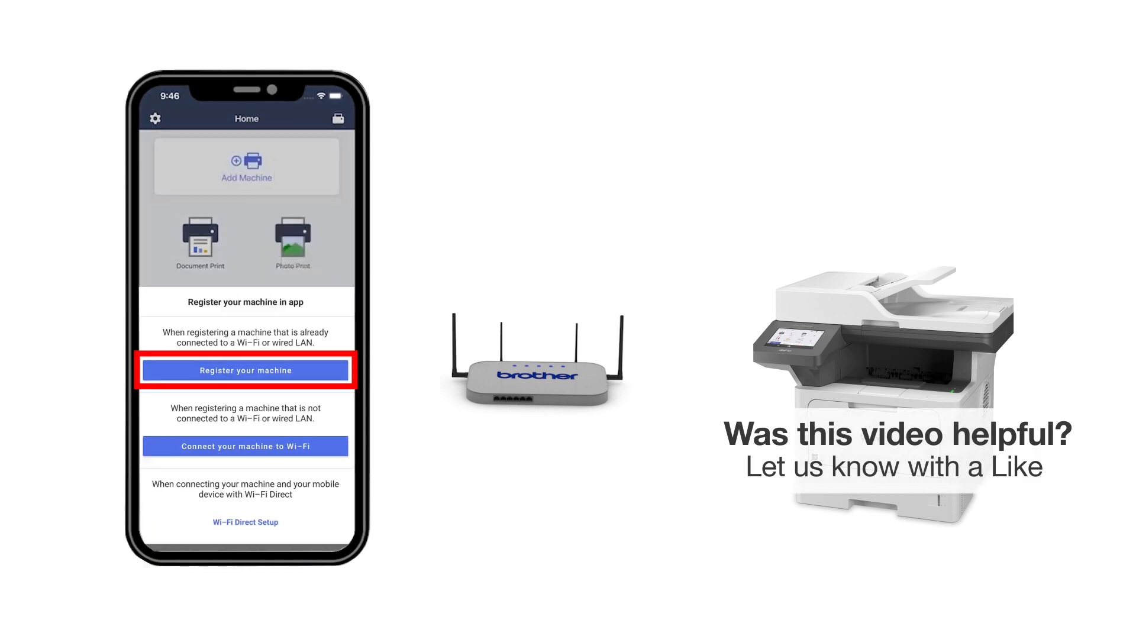